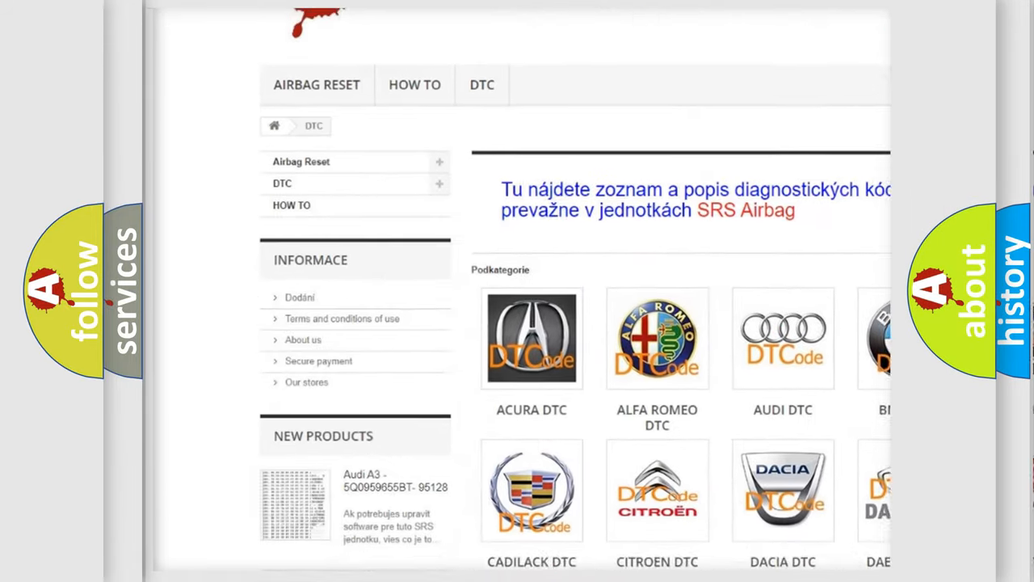
# Step: Scroll the DTC page past the car-make category icons down to the B-code listing
pyautogui.scroll(-3)
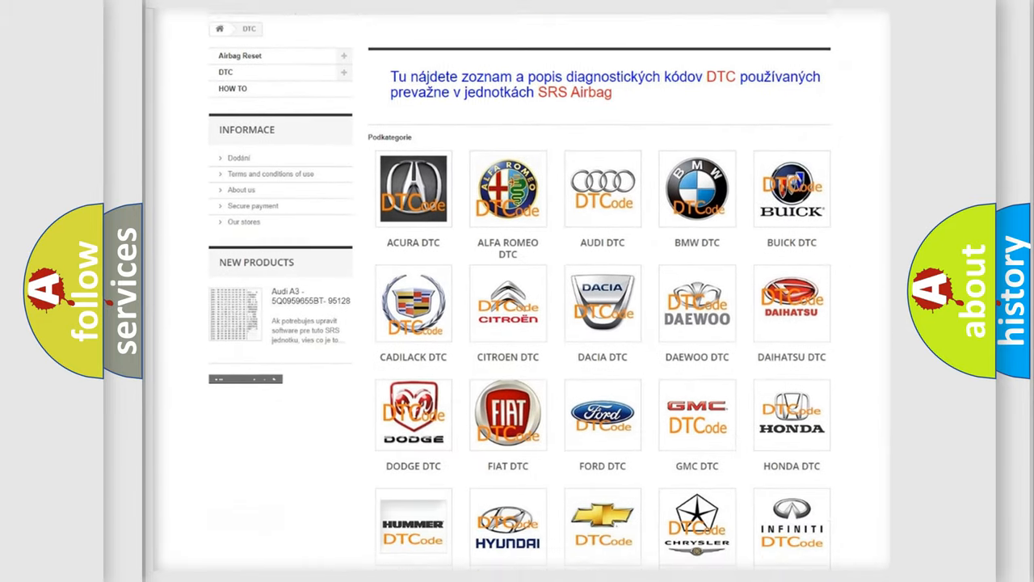
pyautogui.scroll(-3)
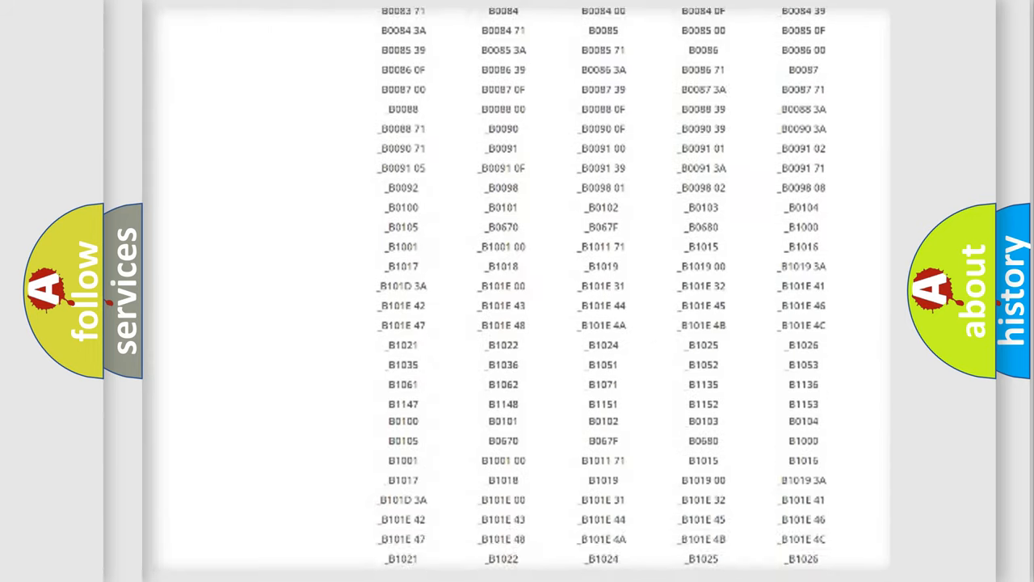
pyautogui.scroll(-3)
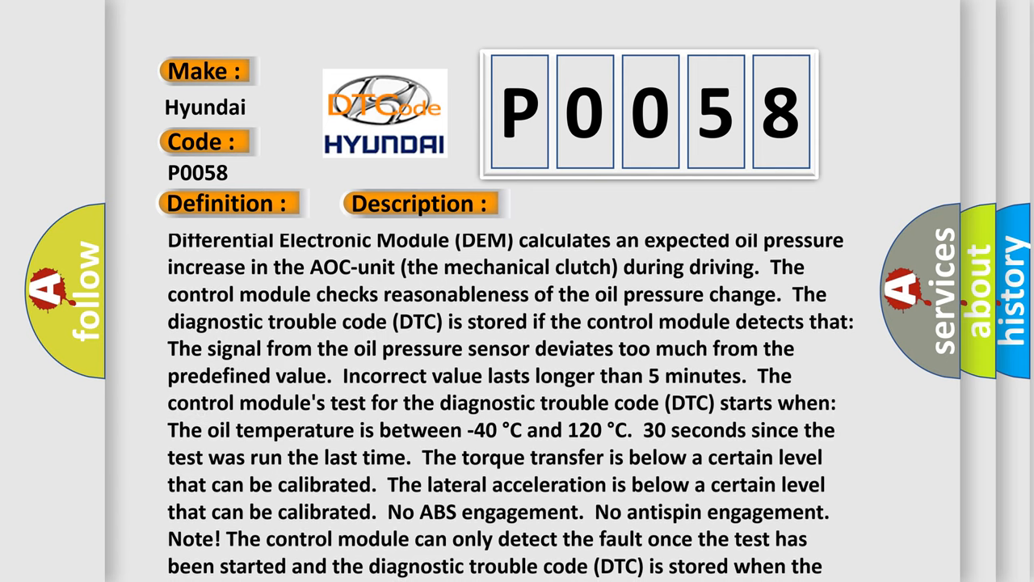
# Step: Scroll to the end of the P0058 description and reveal the Cause section naming the damaged control valve/axial solenoid
pyautogui.scroll(-3)
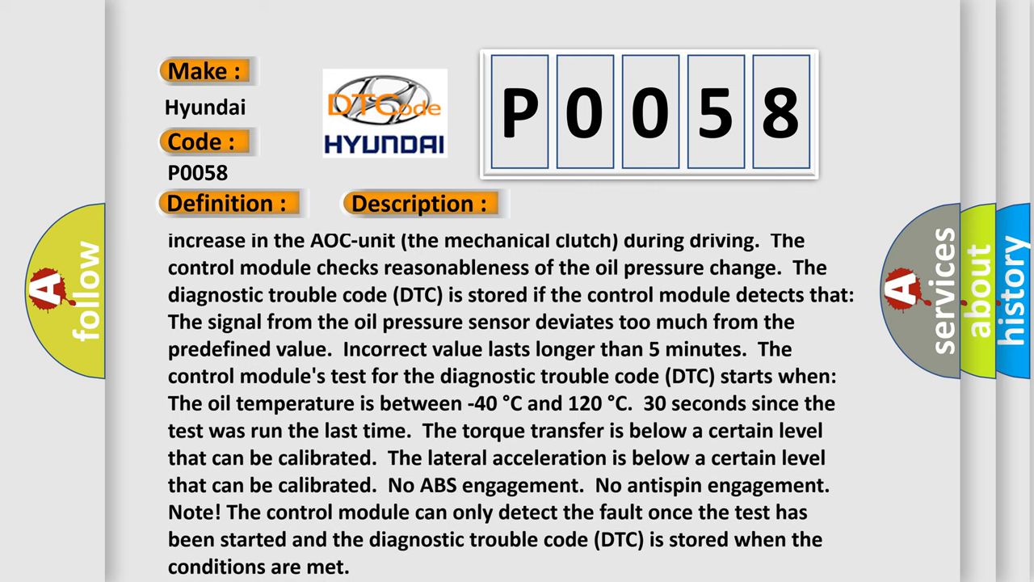
pyautogui.scroll(-3)
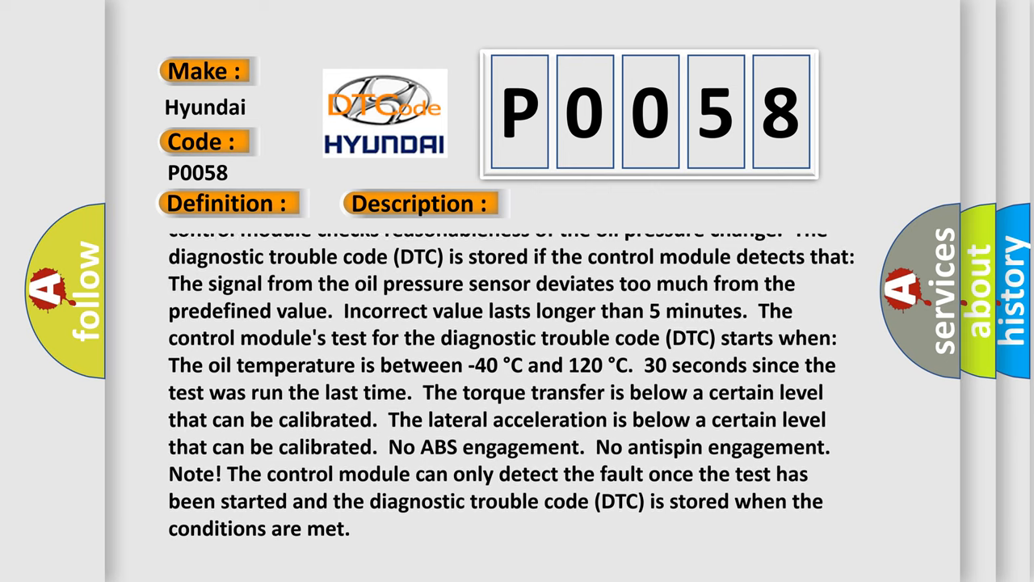
pyautogui.scroll(-3)
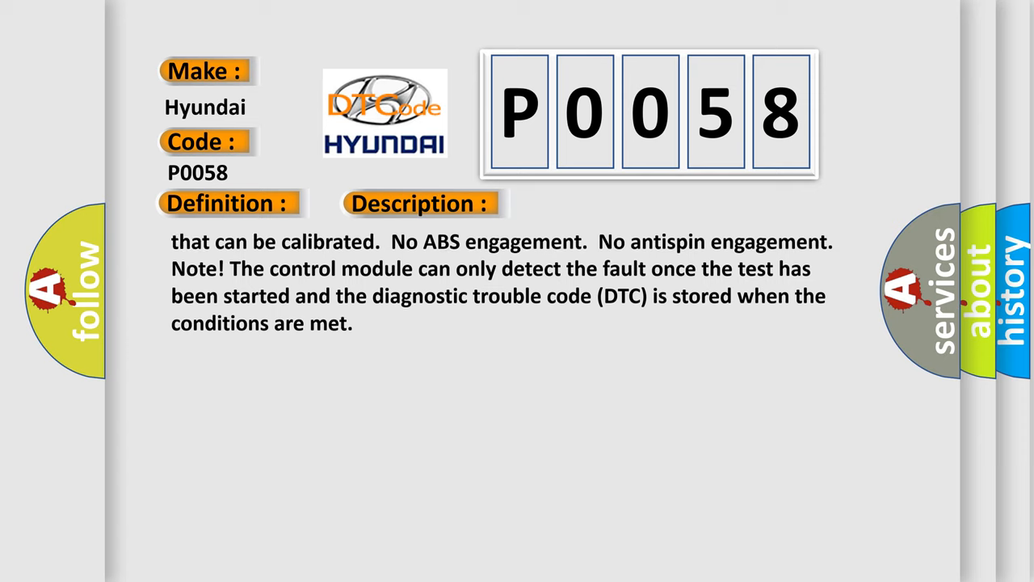
pyautogui.click(594, 203)
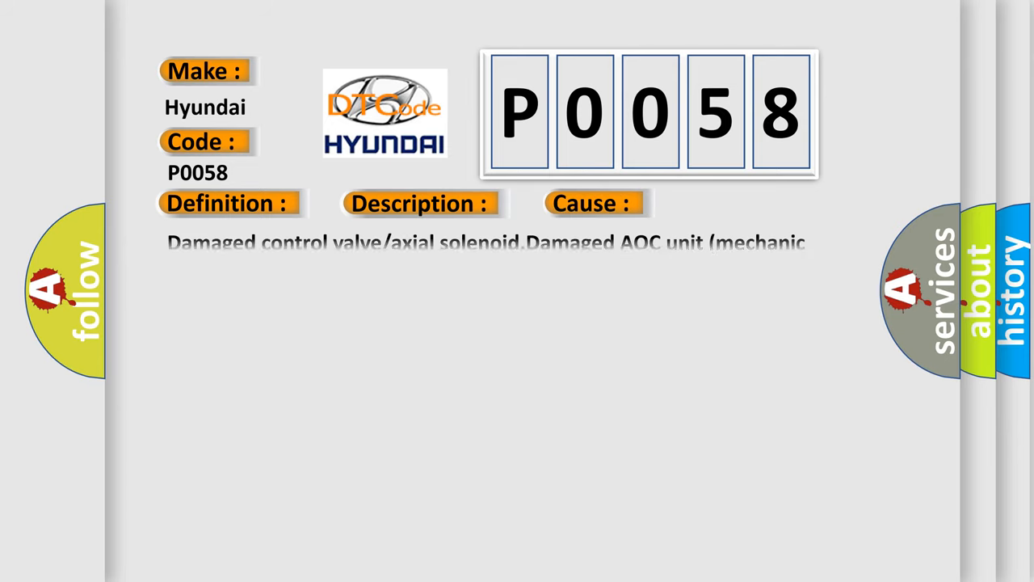